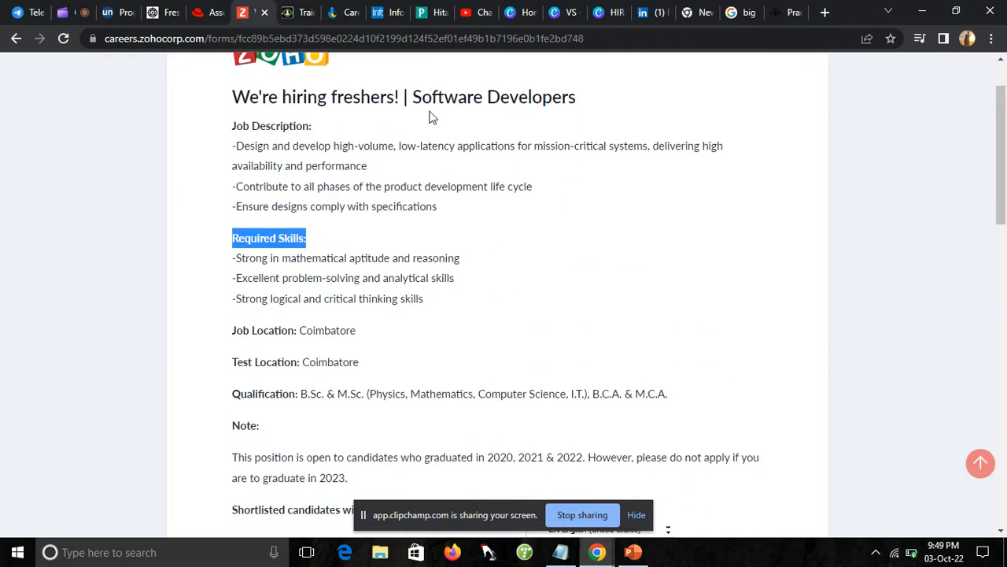
Step: Scroll the fresher Software Developer posting down to the Registration Form, highlighting the Required Skills lines
{"action": "scroll", "scroll_direction": "up", "scroll_amount": 3}
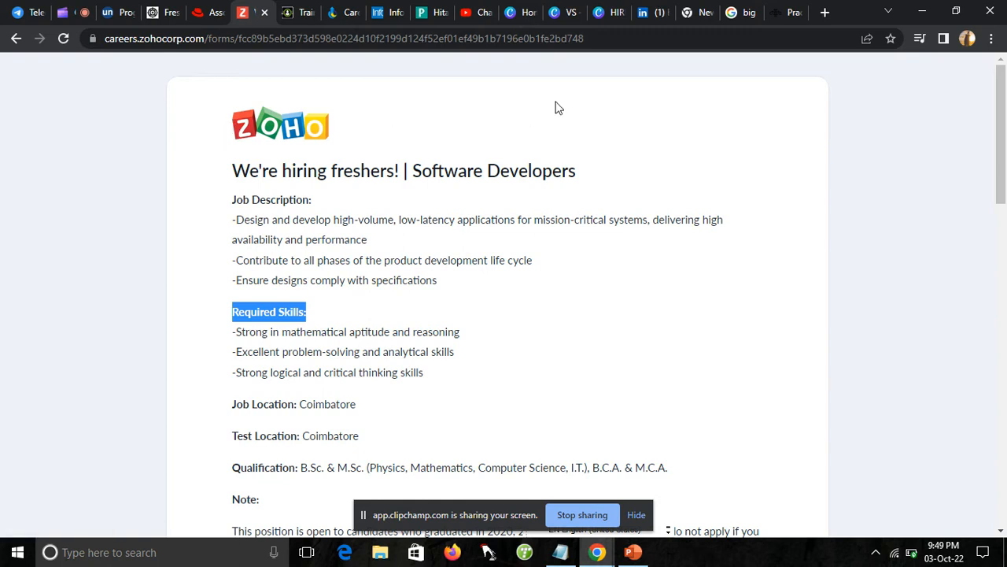
{"action": "mouse_move", "coordinate": [416, 170]}
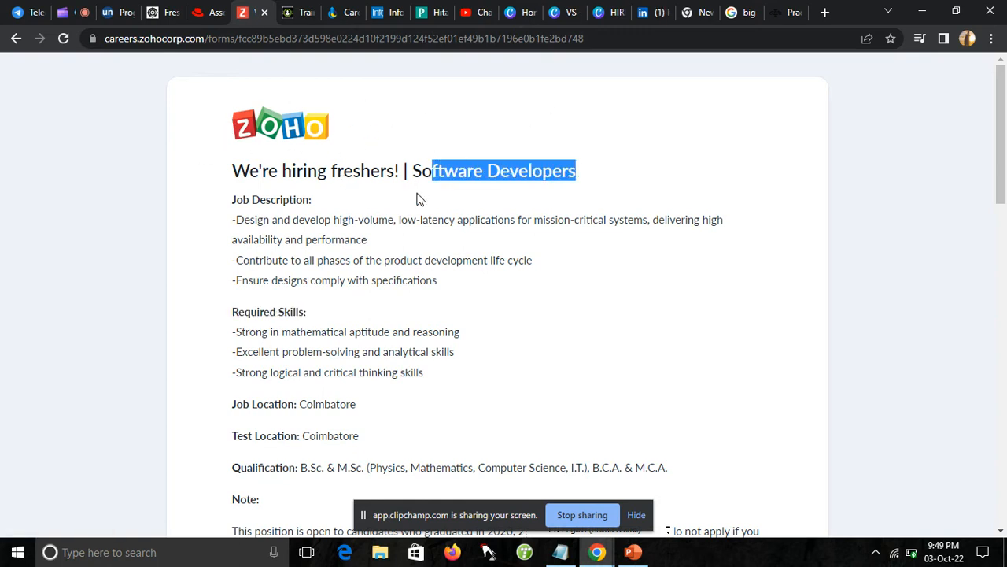
{"action": "mouse_move", "coordinate": [643, 179]}
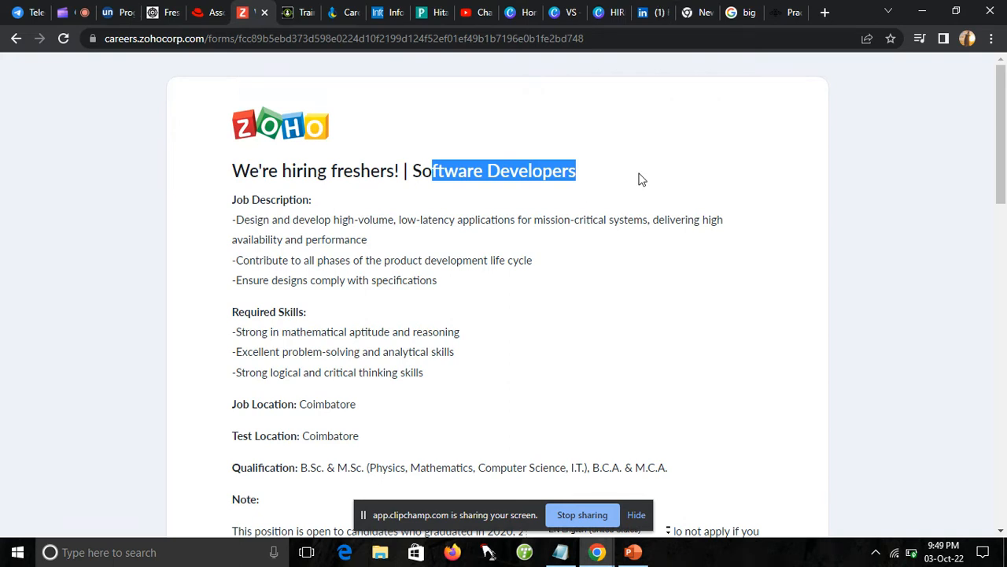
{"action": "scroll", "scroll_direction": "down", "scroll_amount": 3}
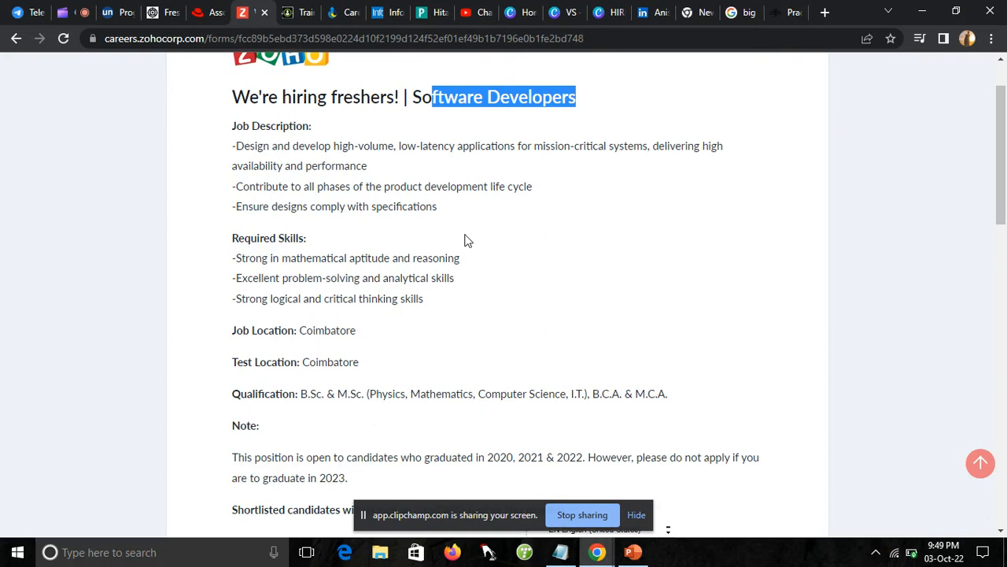
{"action": "scroll", "scroll_direction": "down", "scroll_amount": 3}
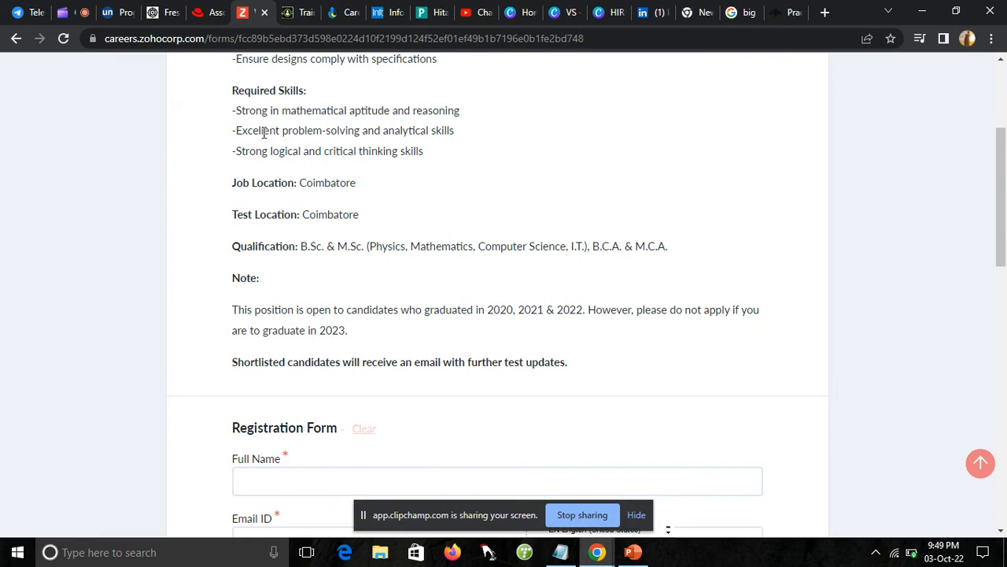
{"action": "left_click_drag", "start_coordinate": [244, 129], "coordinate": [359, 129]}
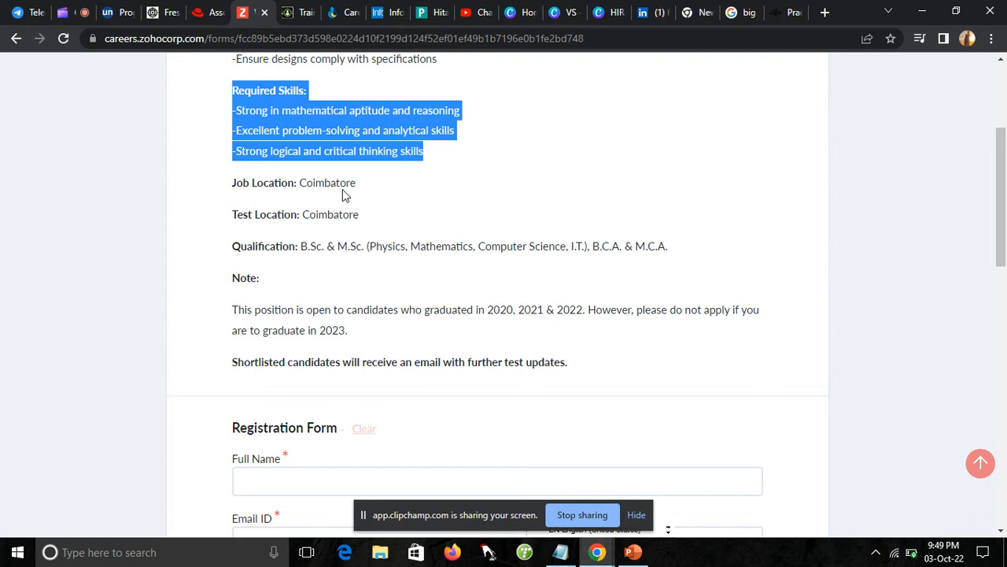
{"action": "mouse_move", "coordinate": [290, 211]}
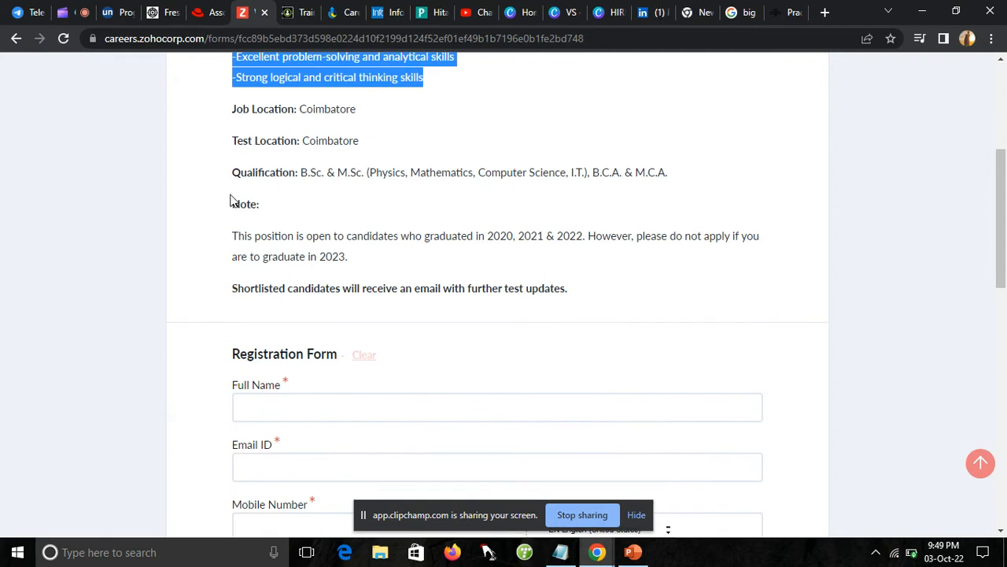
{"action": "mouse_move", "coordinate": [380, 196]}
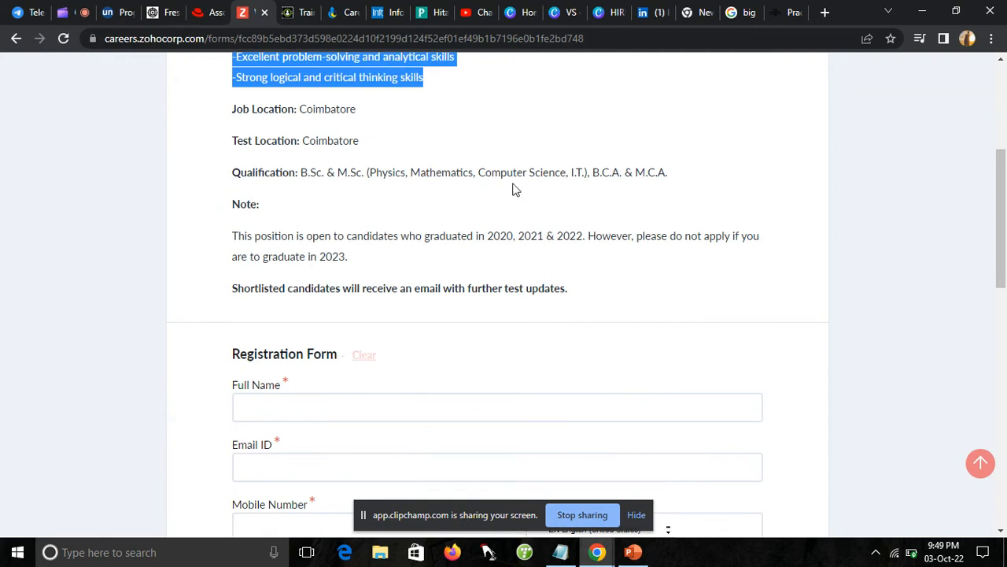
{"action": "mouse_move", "coordinate": [608, 170]}
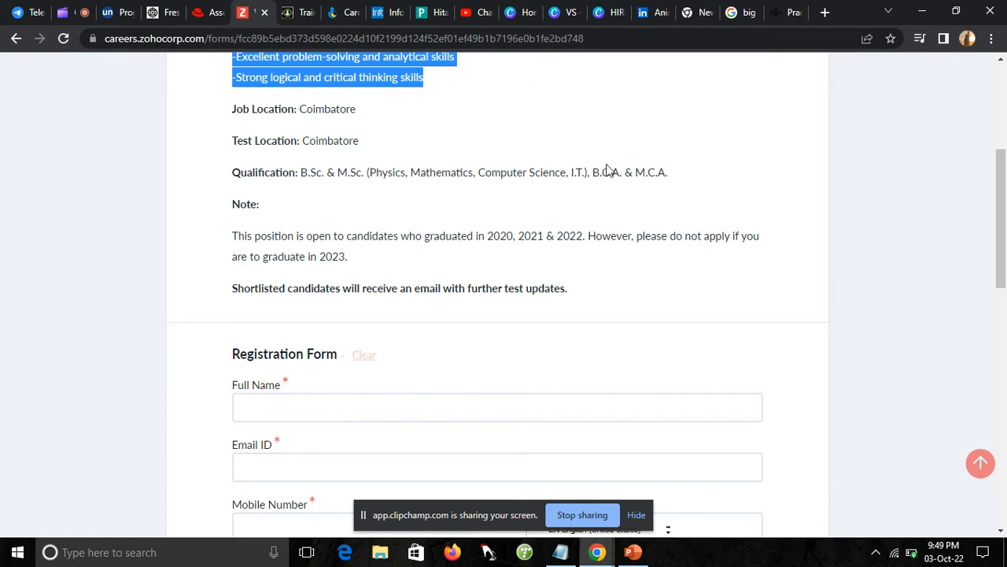
{"action": "mouse_move", "coordinate": [732, 153]}
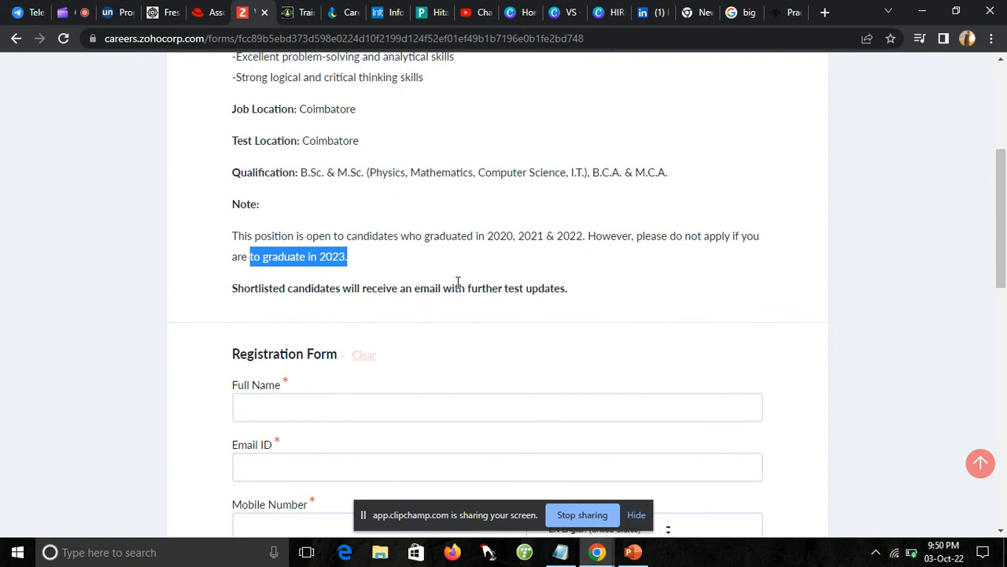
{"action": "mouse_move", "coordinate": [620, 296]}
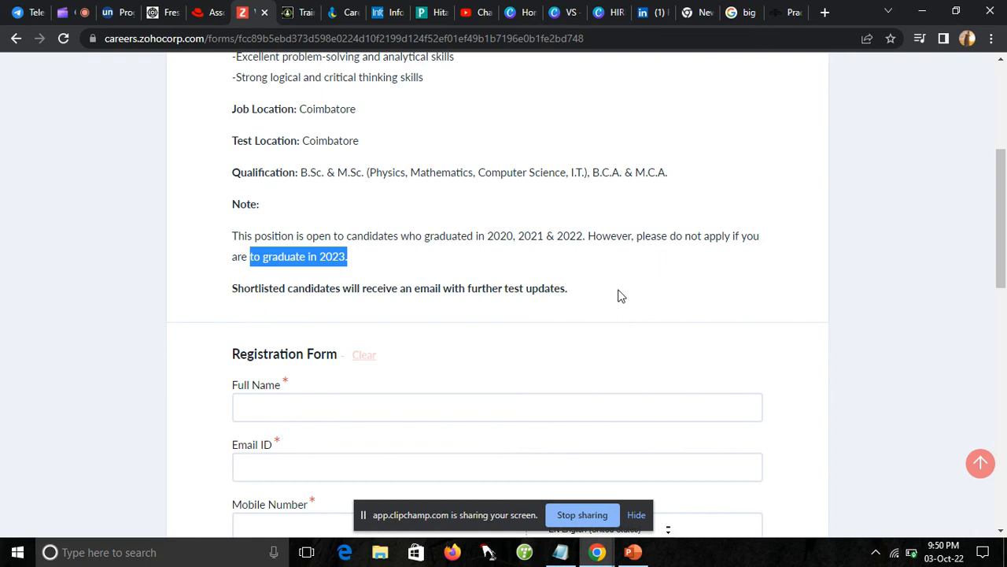
{"action": "scroll", "scroll_direction": "down", "scroll_amount": 3}
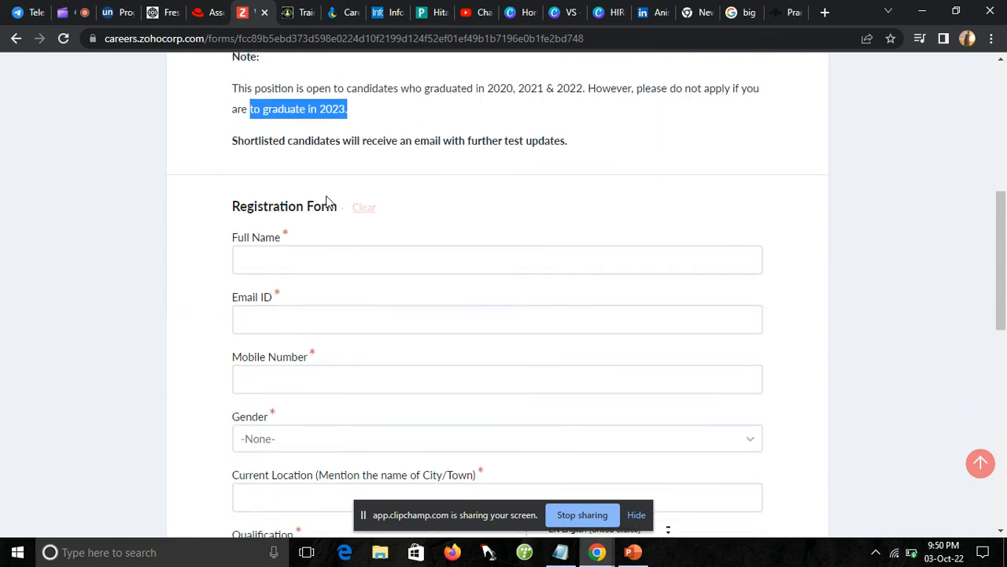
{"action": "scroll", "scroll_direction": "down", "scroll_amount": 3}
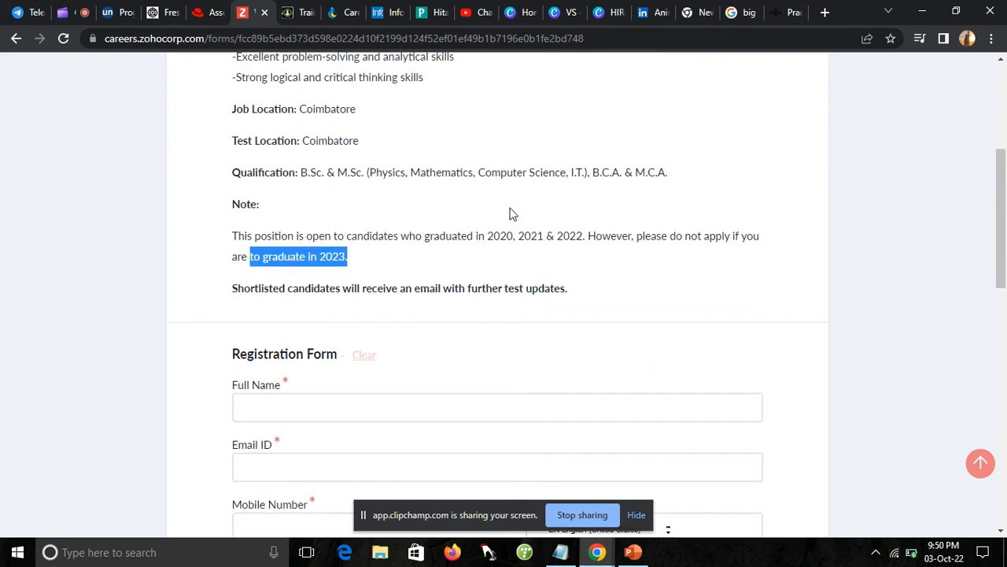
{"action": "mouse_move", "coordinate": [547, 143]}
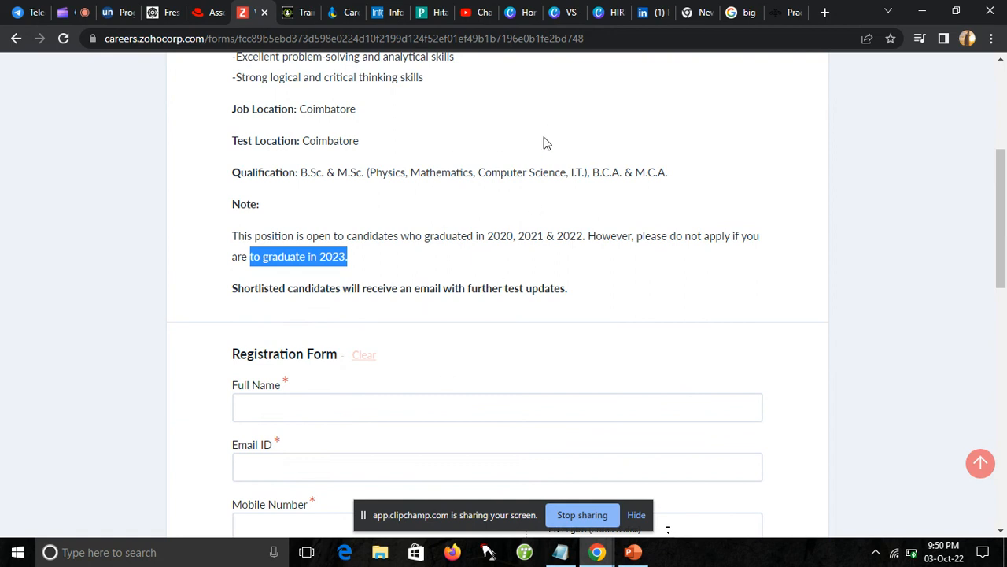
{"action": "mouse_move", "coordinate": [472, 119]}
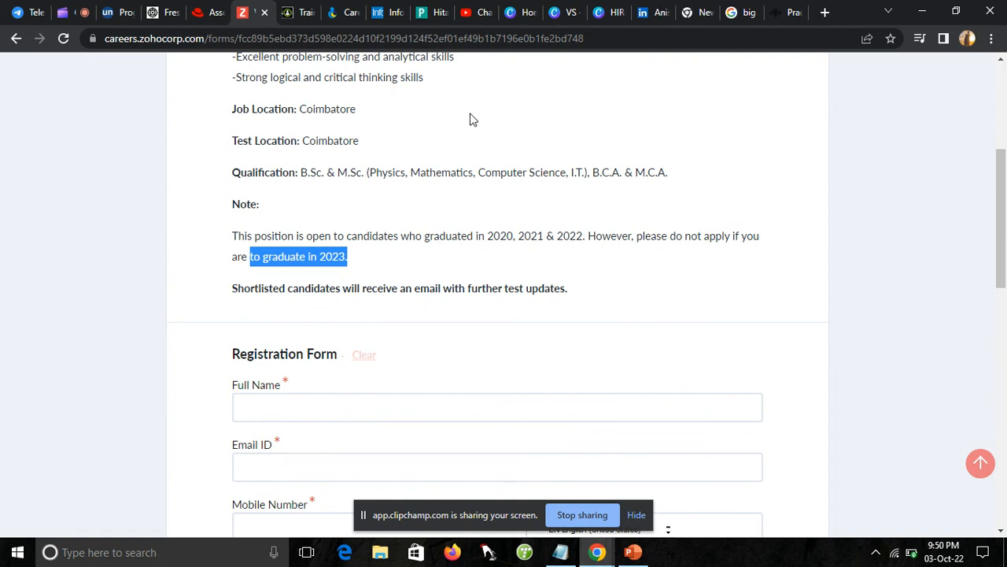